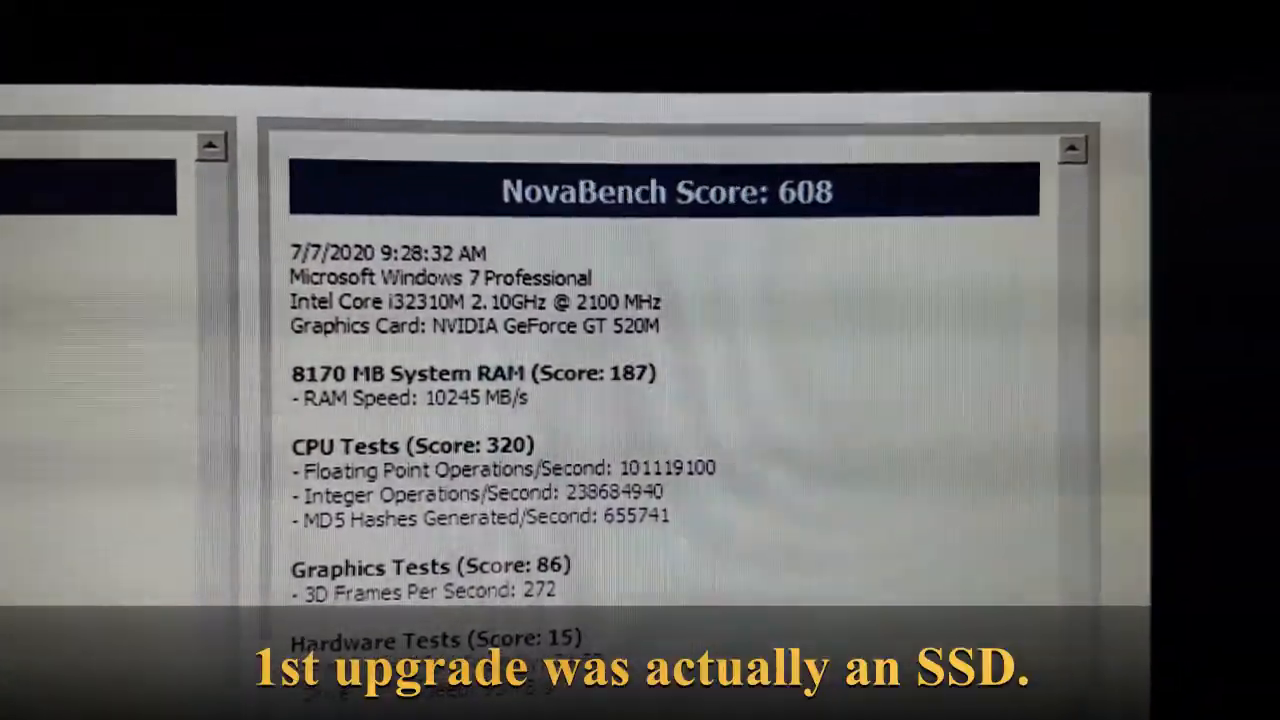
pyautogui.scroll(-3)
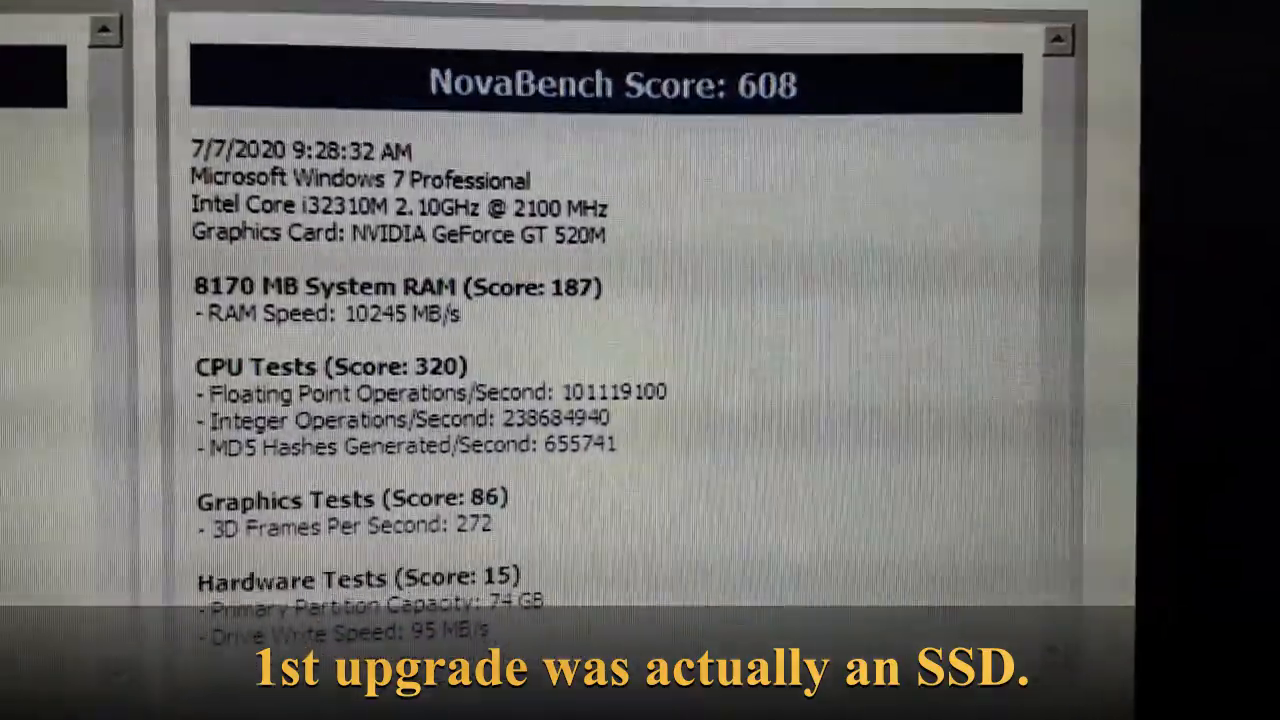